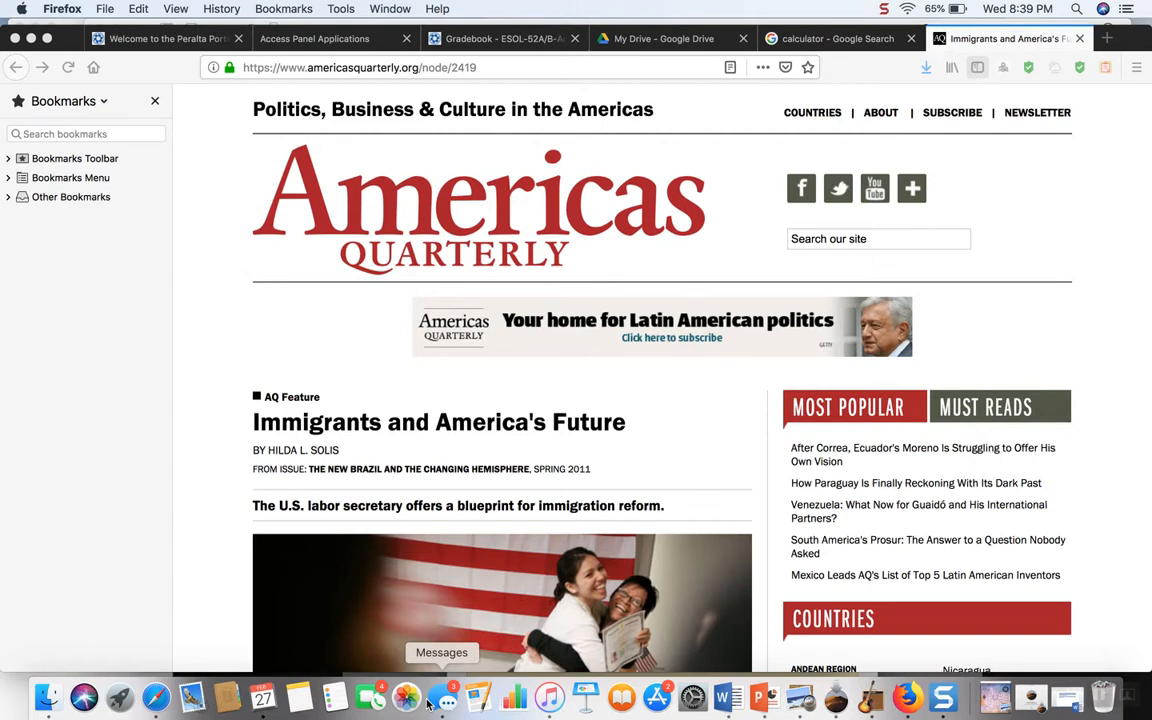
mouse_move(585, 697)
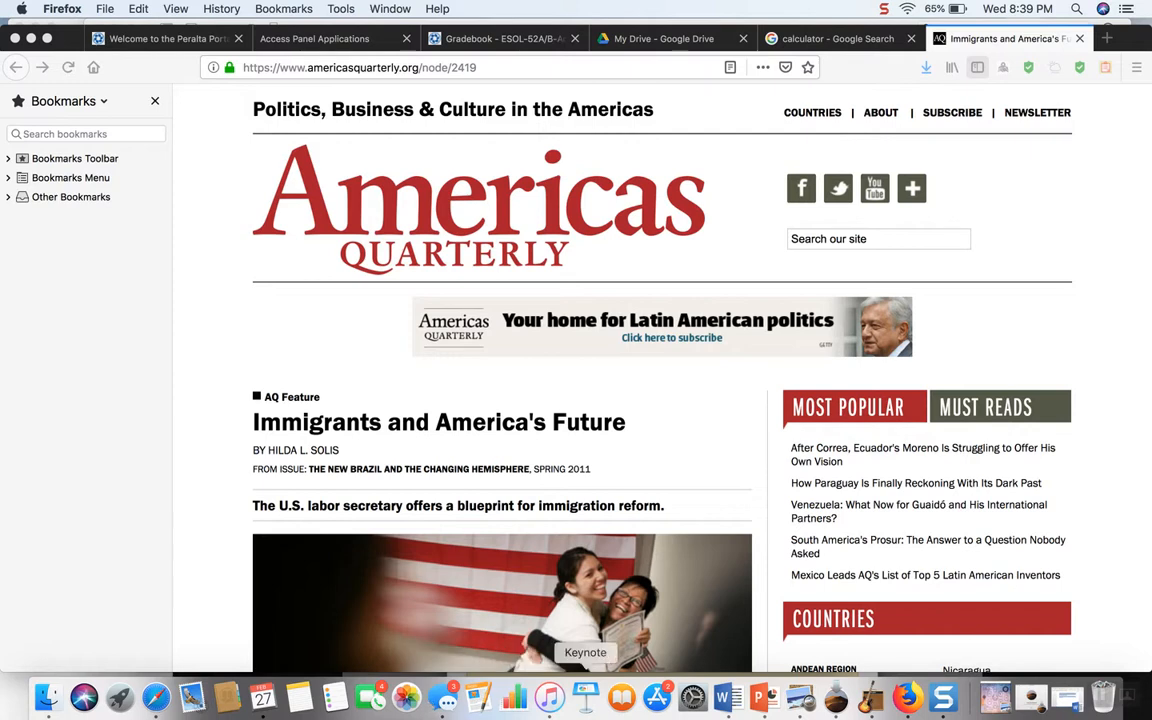
mouse_move(728, 697)
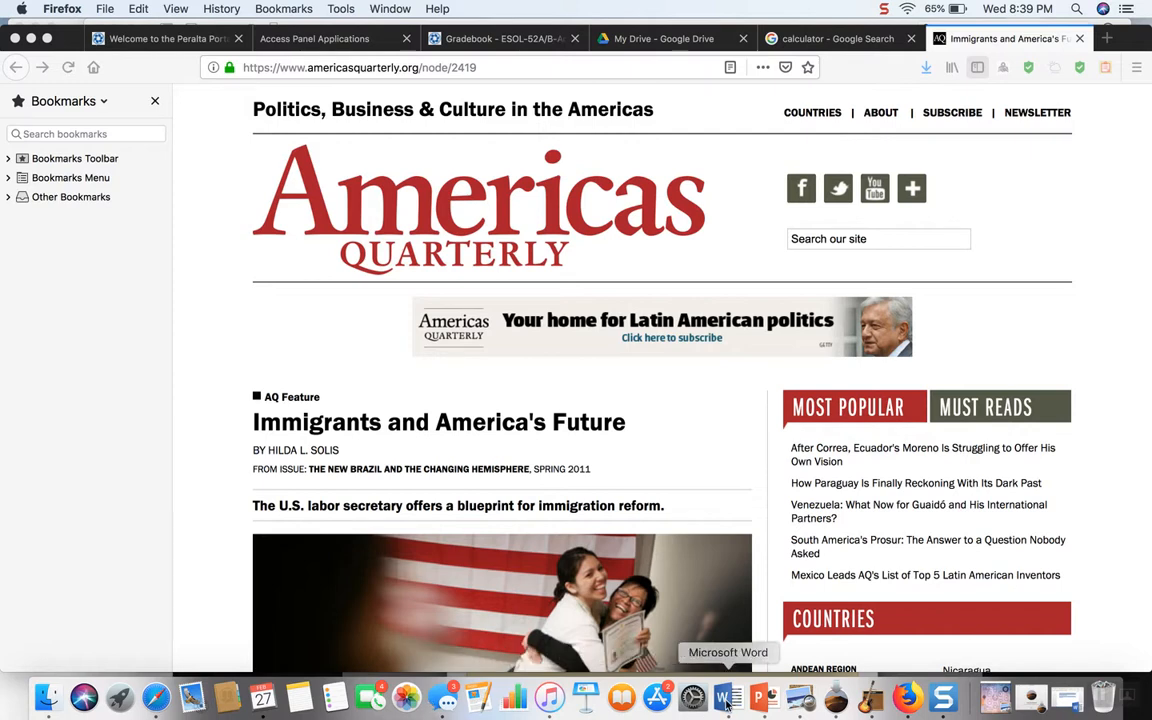
Step: Replace the entry's old author name with 'Solis, Hilda L.'
left_click(727, 697)
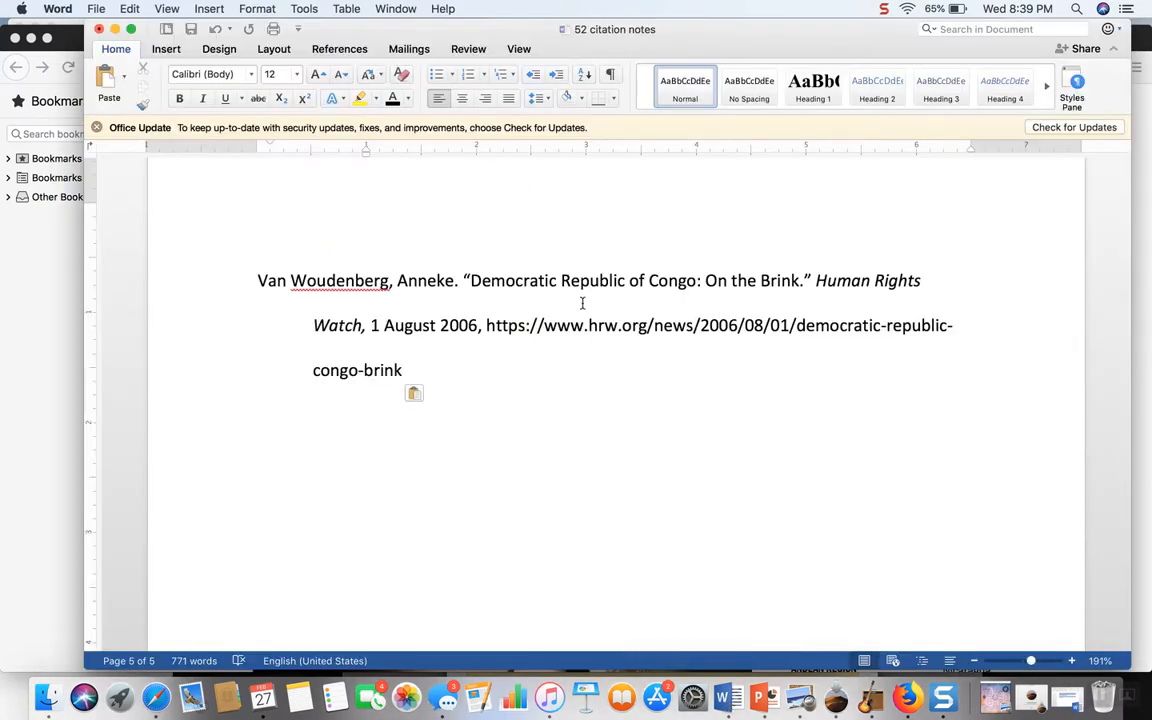
left_click(271, 436)
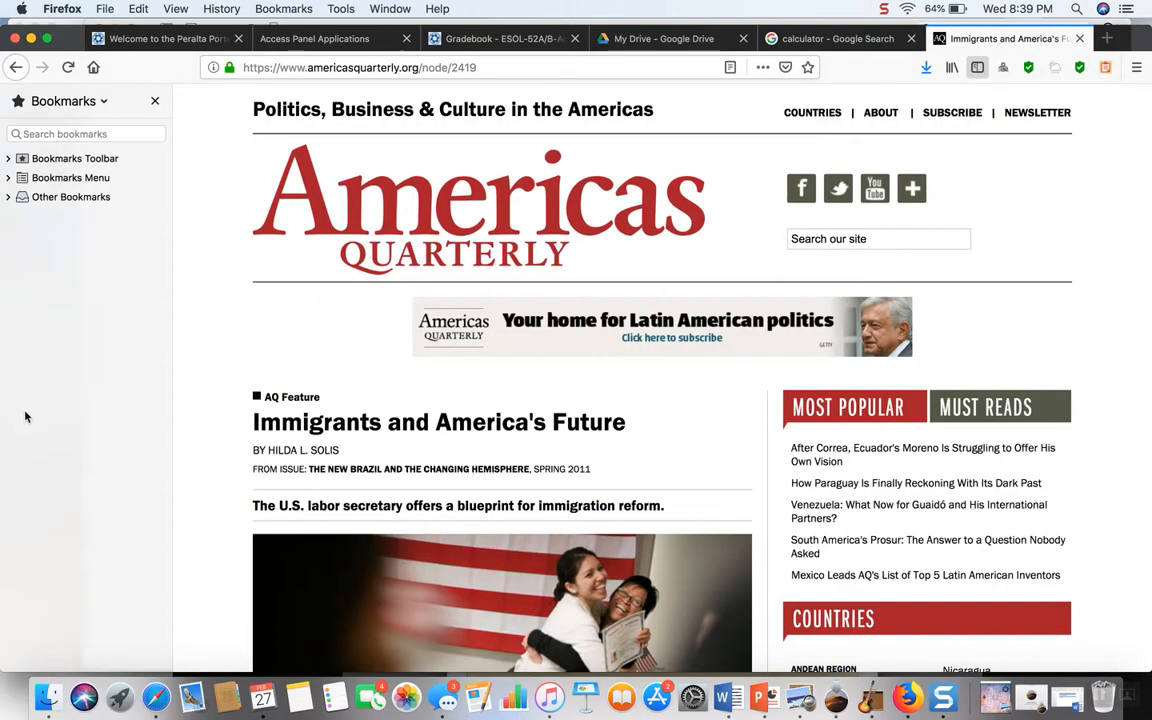
mouse_move(148, 410)
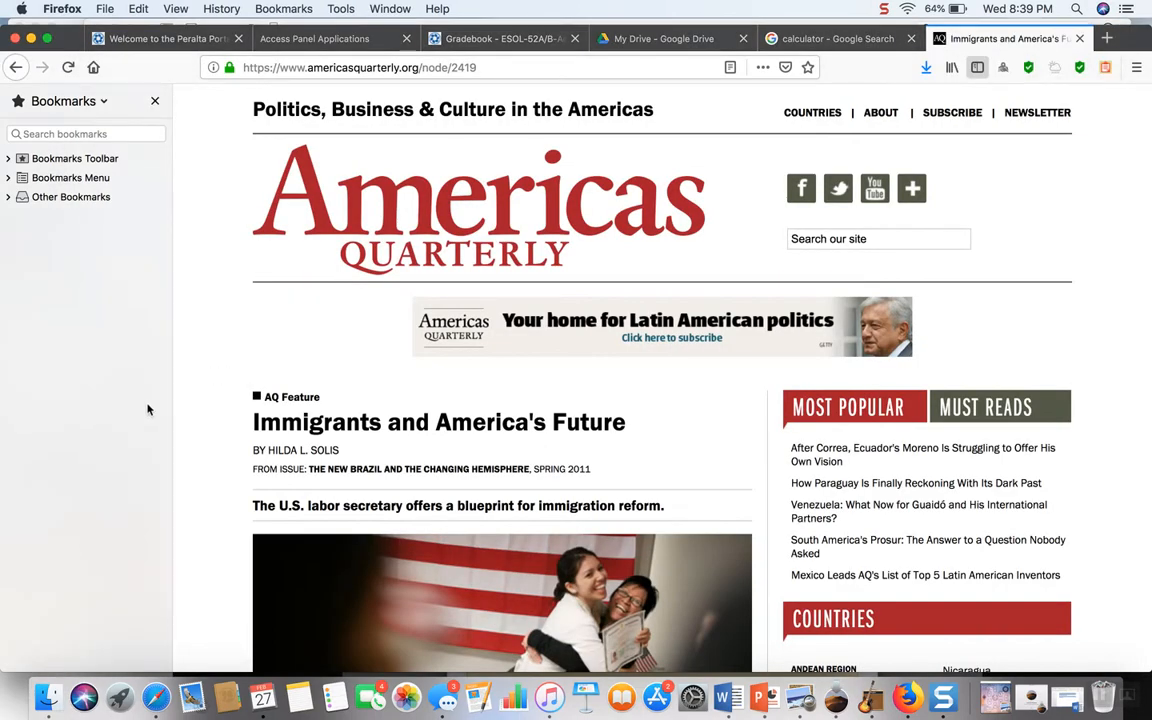
mouse_move(293, 450)
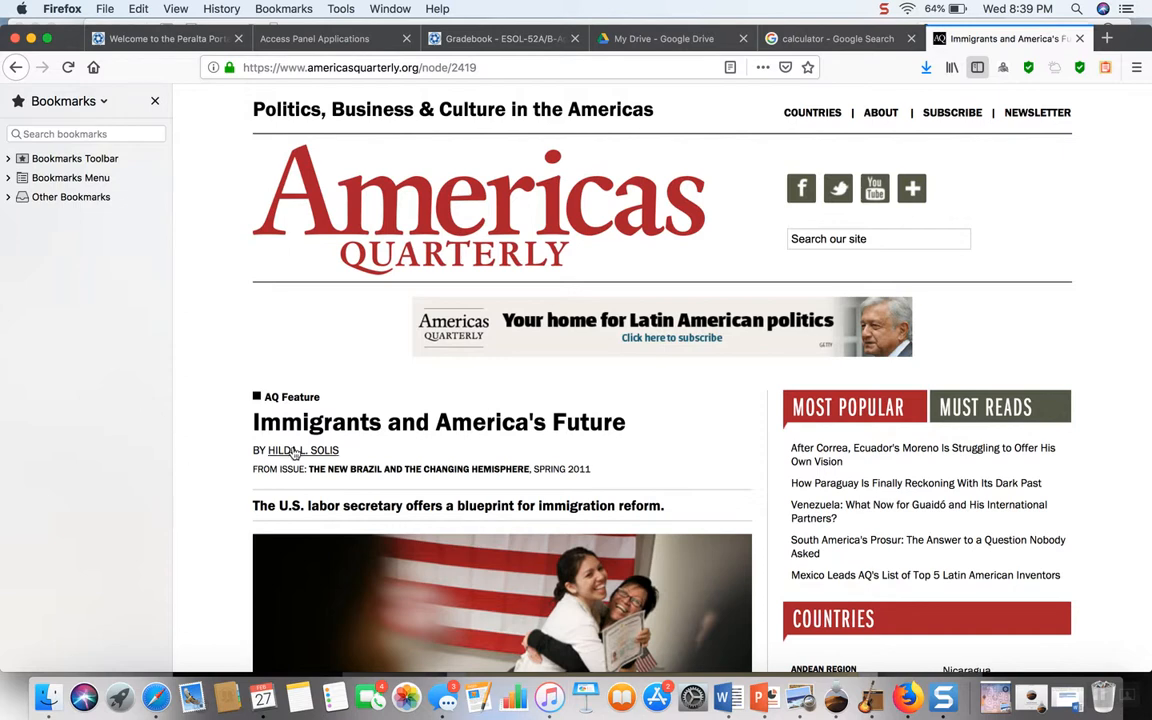
mouse_move(303, 450)
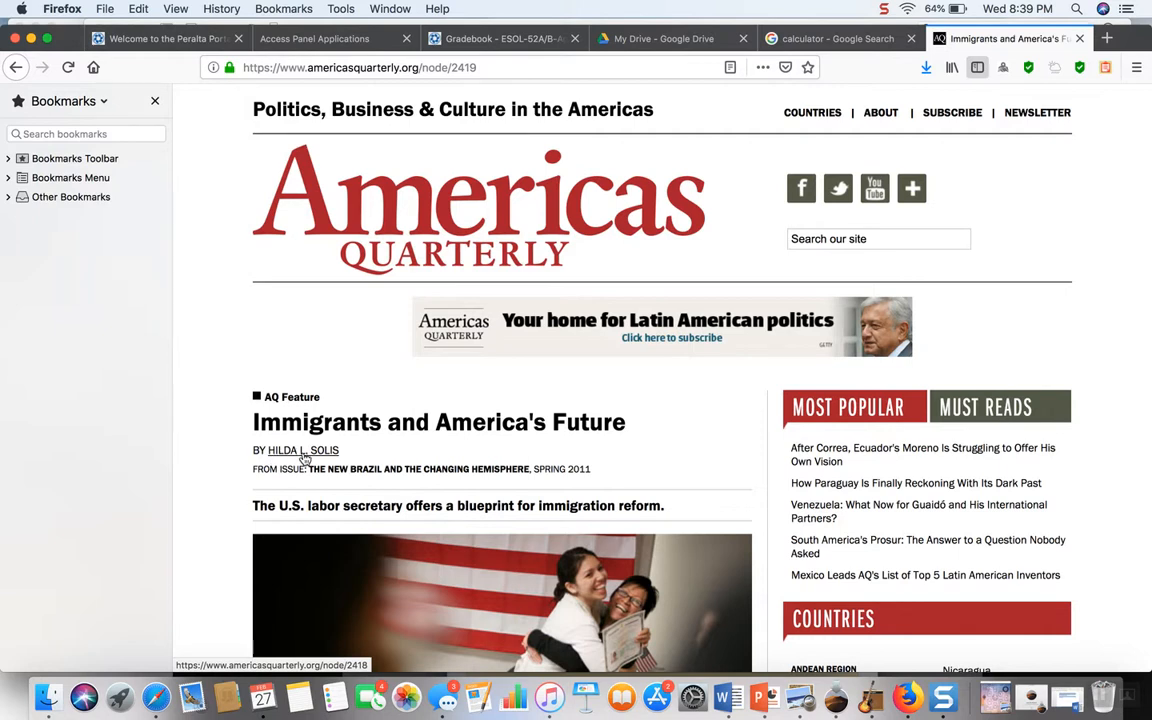
mouse_move(329, 456)
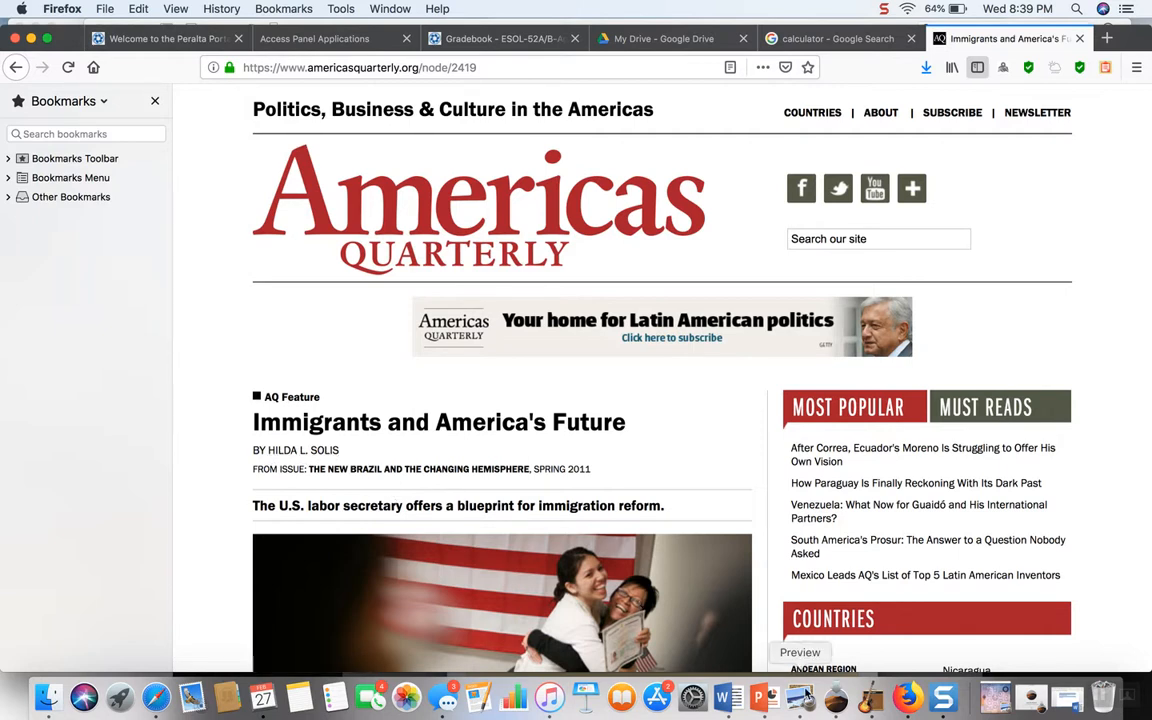
mouse_move(728, 697)
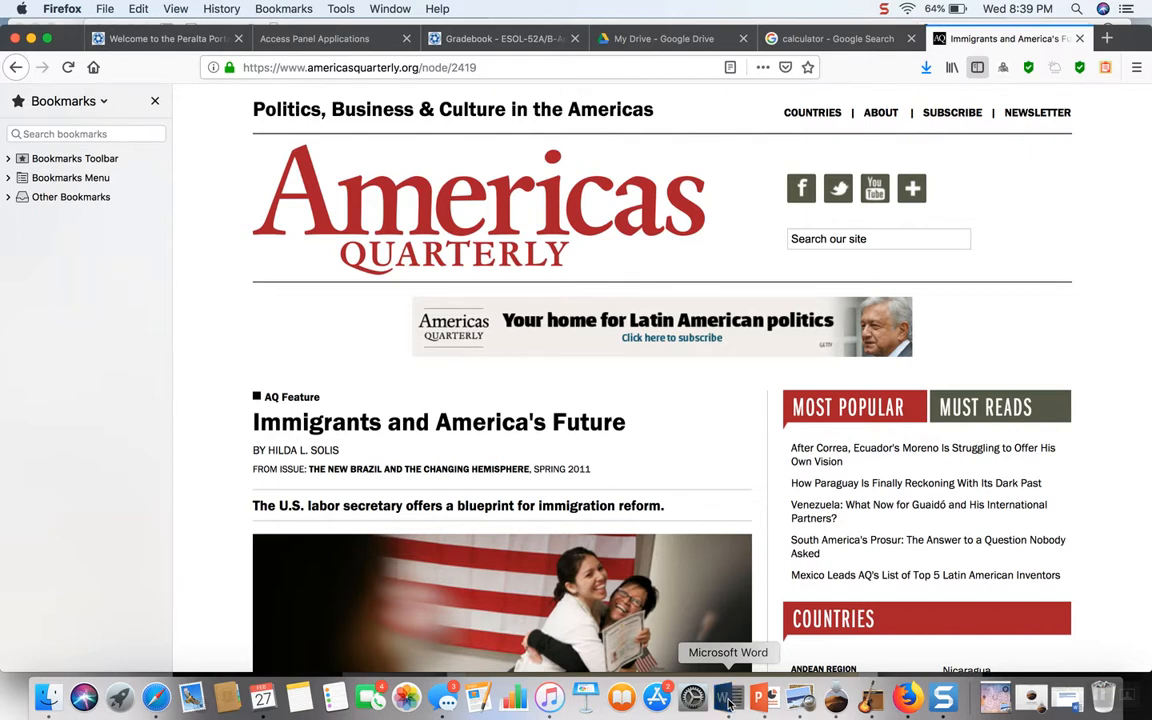
mouse_move(728, 697)
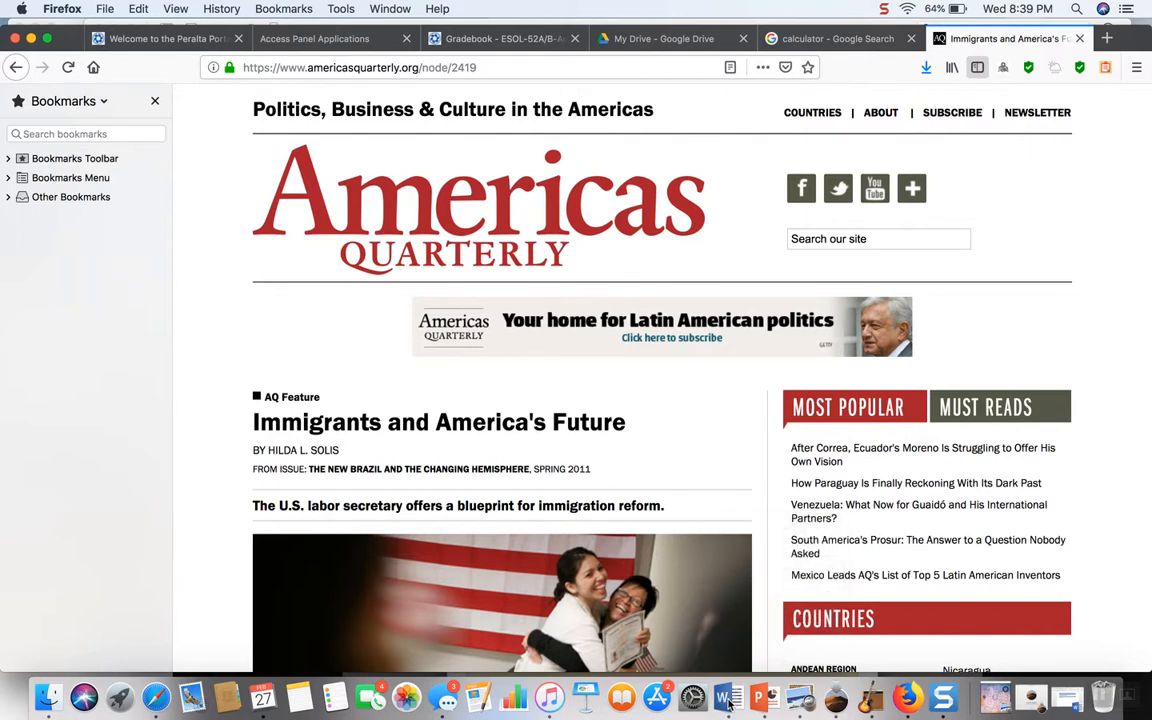
left_click(728, 697)
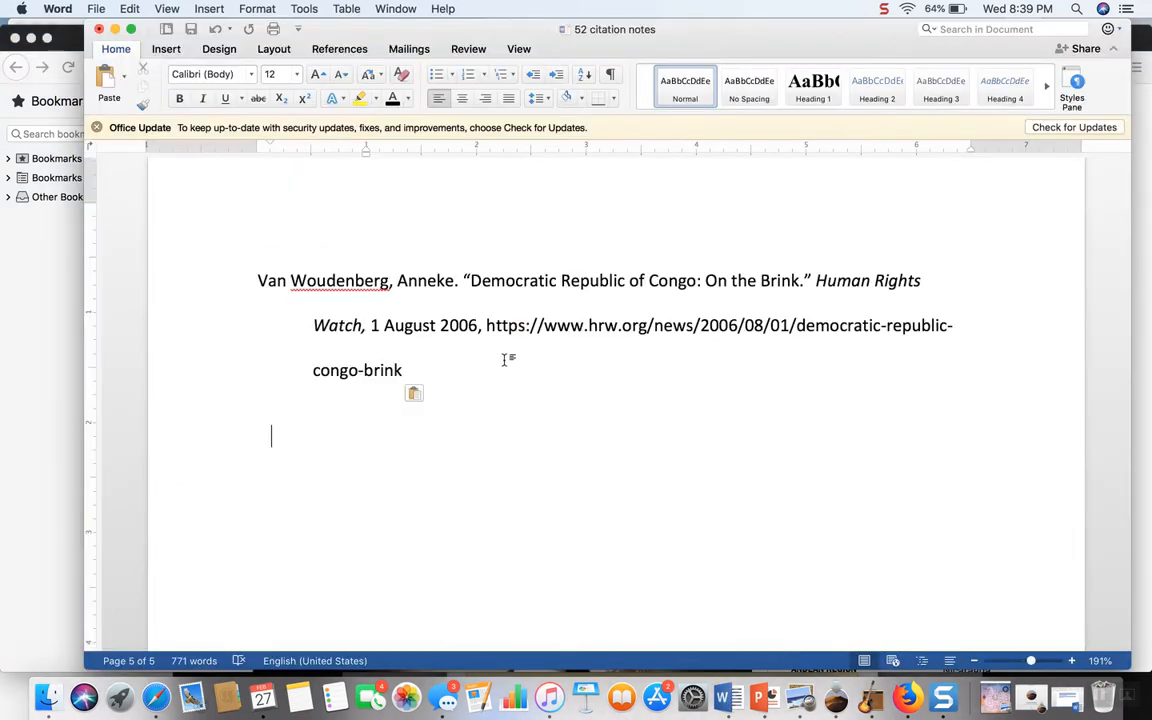
left_click(455, 280)
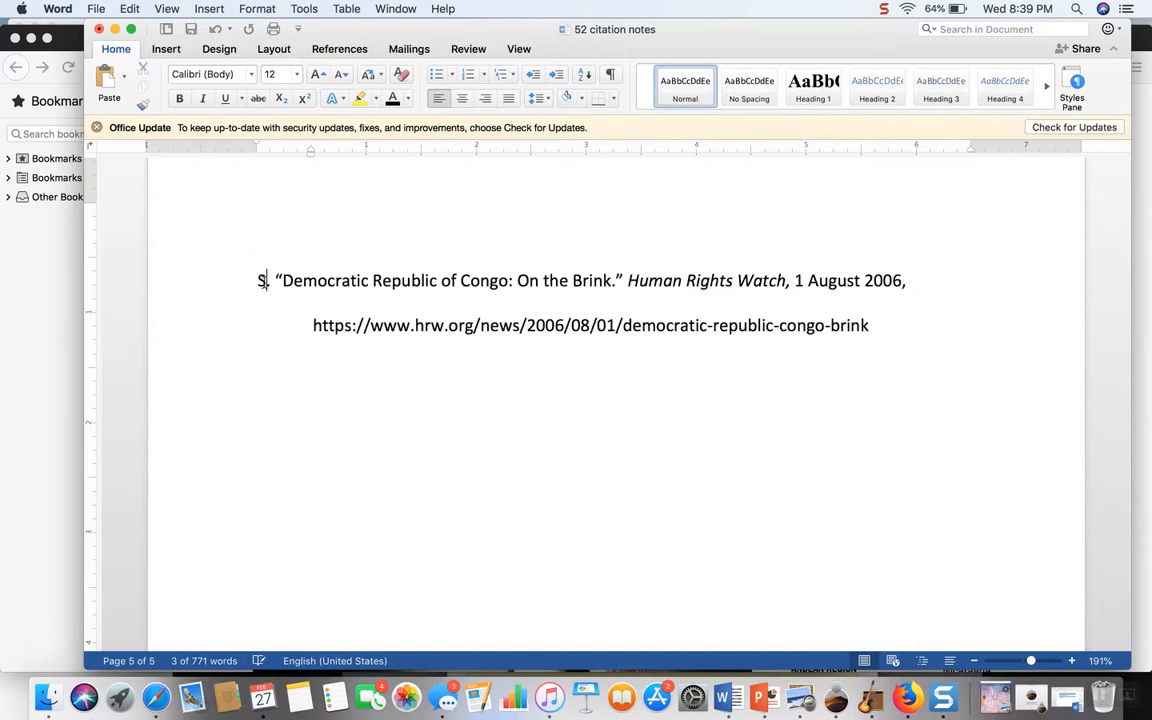
type("Solis, H.")
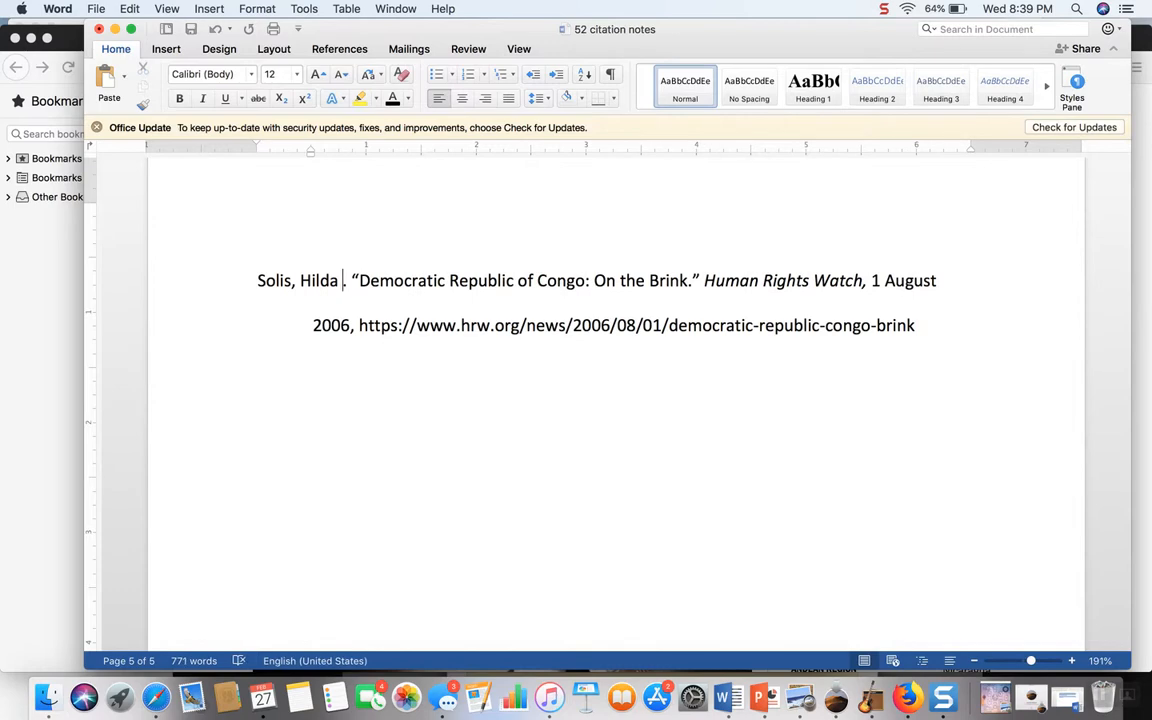
type("L")
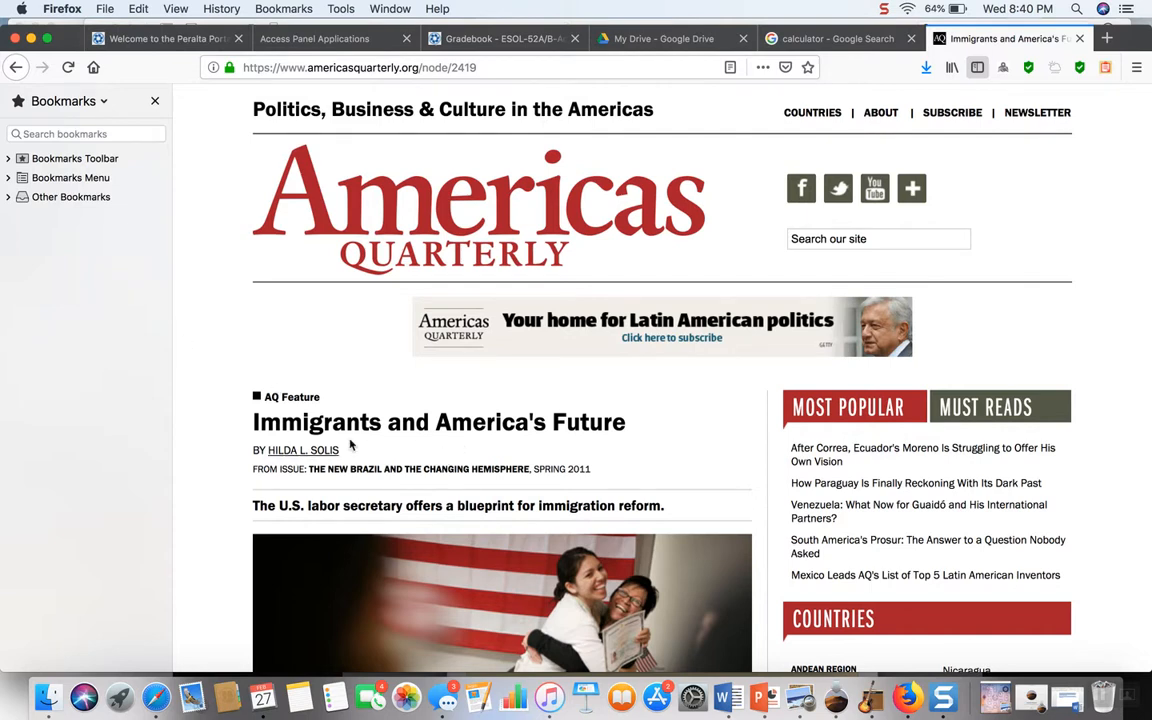
mouse_move(758, 697)
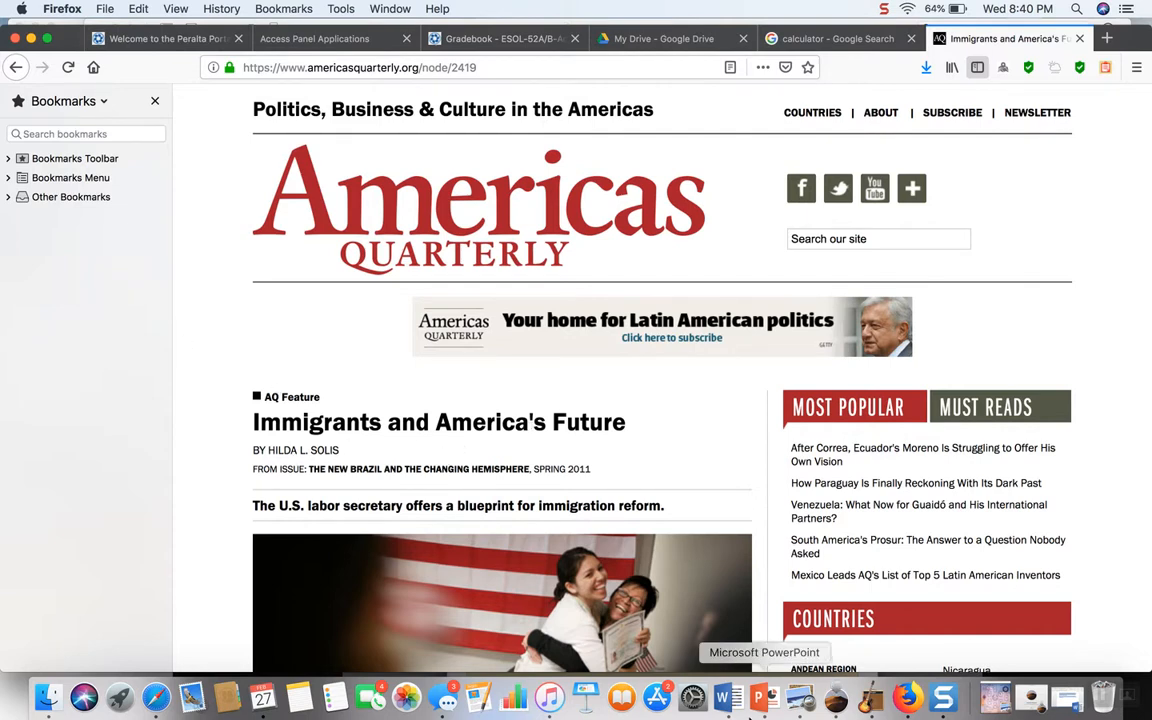
Step: Retype the article title as 'Immigrants and America's Future.' in the works cited entry
left_click(728, 697)
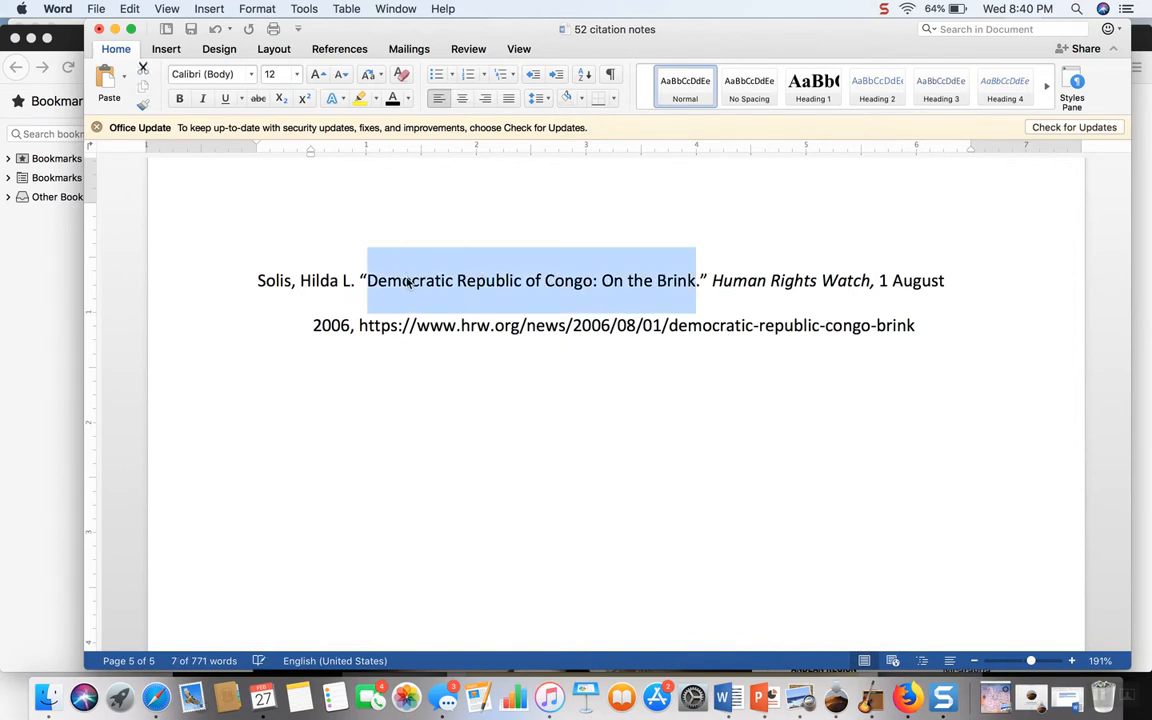
type("Immigr")
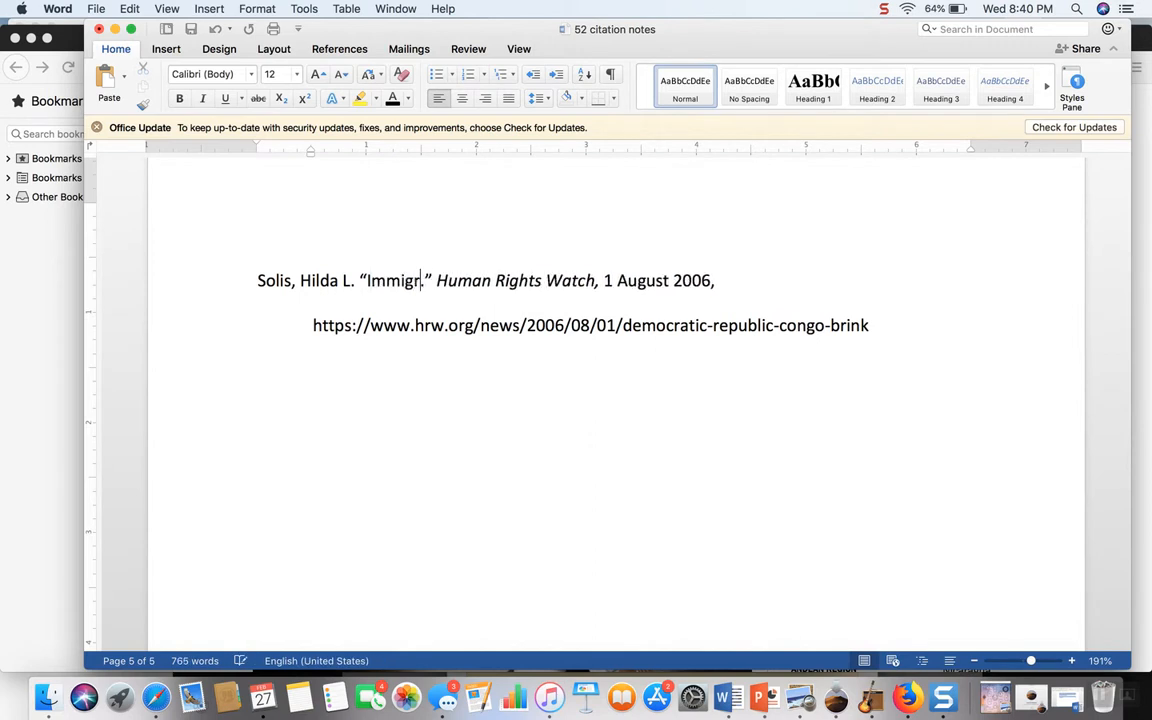
type("ants and America")
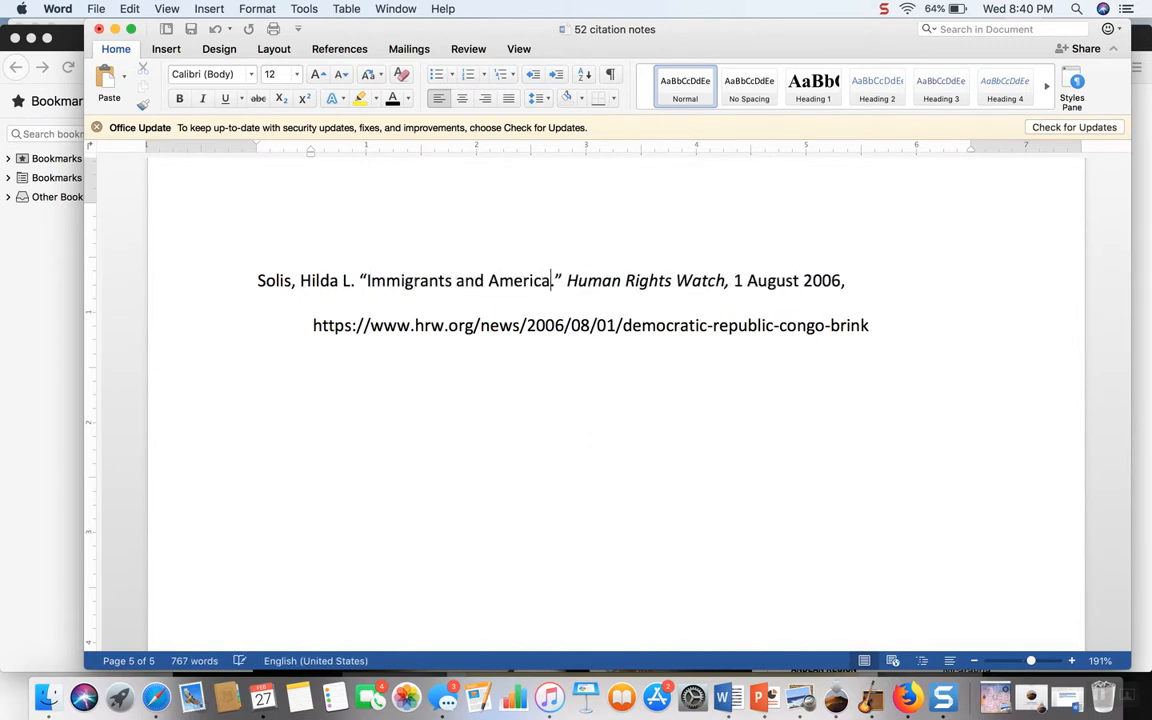
type("'")
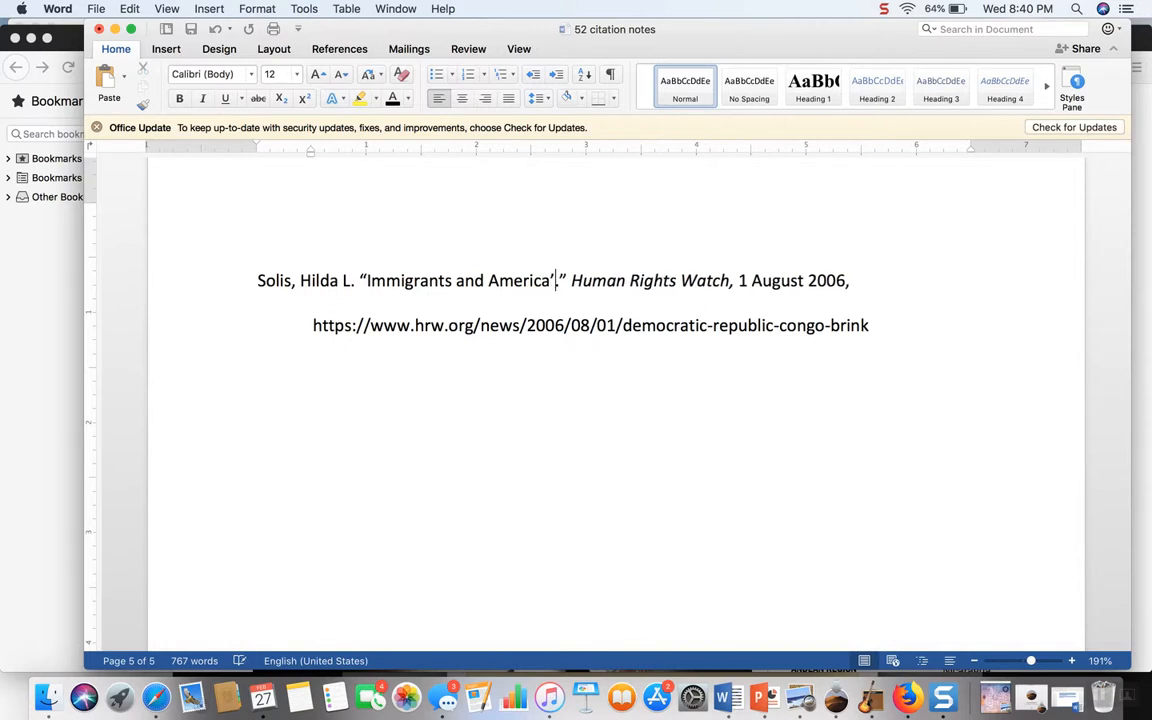
type("'s f")
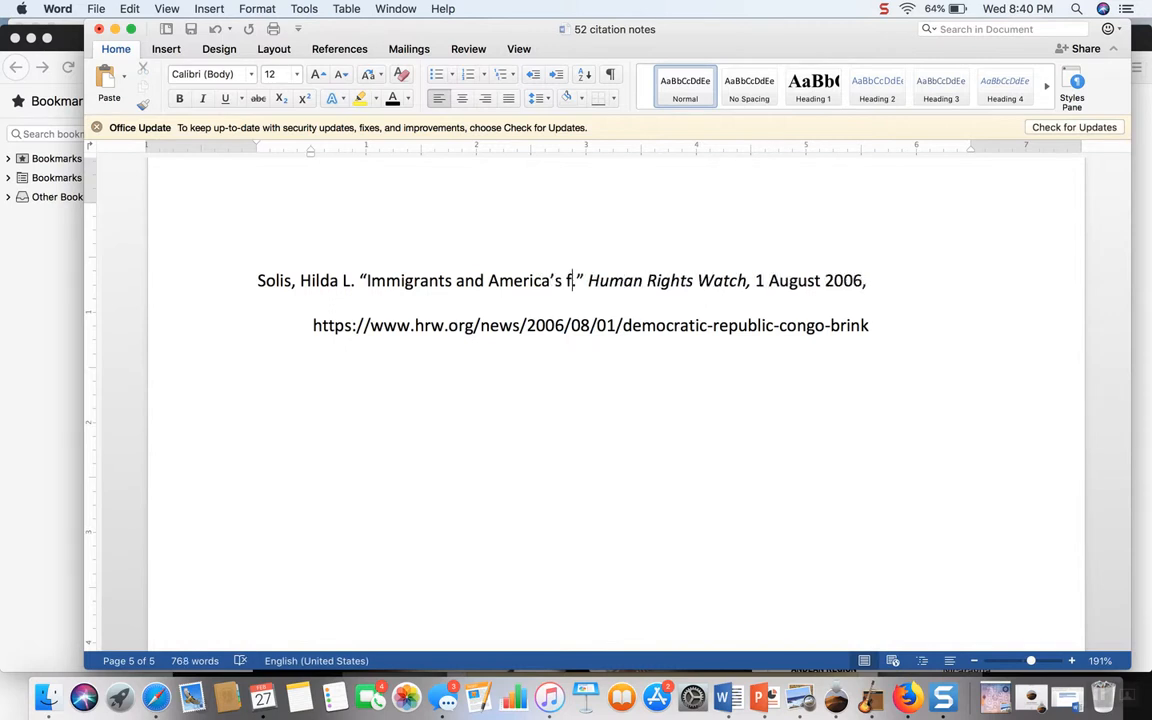
key("backspace")
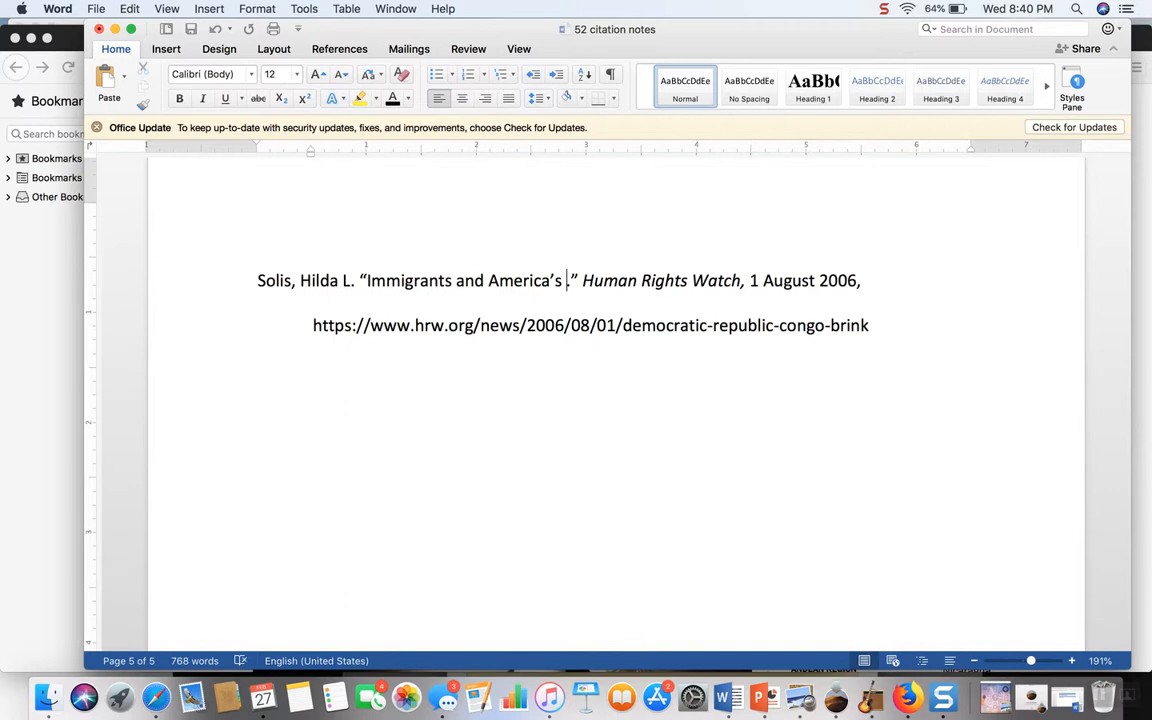
type("Future")
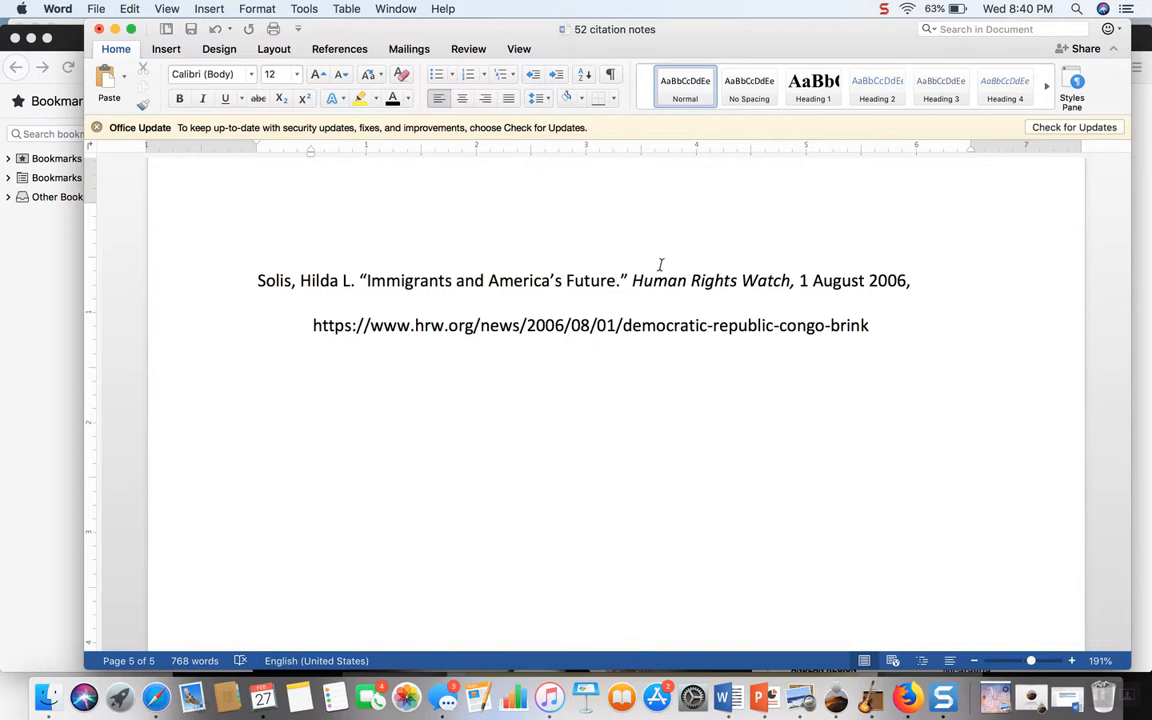
Step: Check the article, then replace 'Human Rights Watch' with italic 'America's Quarterly'
left_click(905, 697)
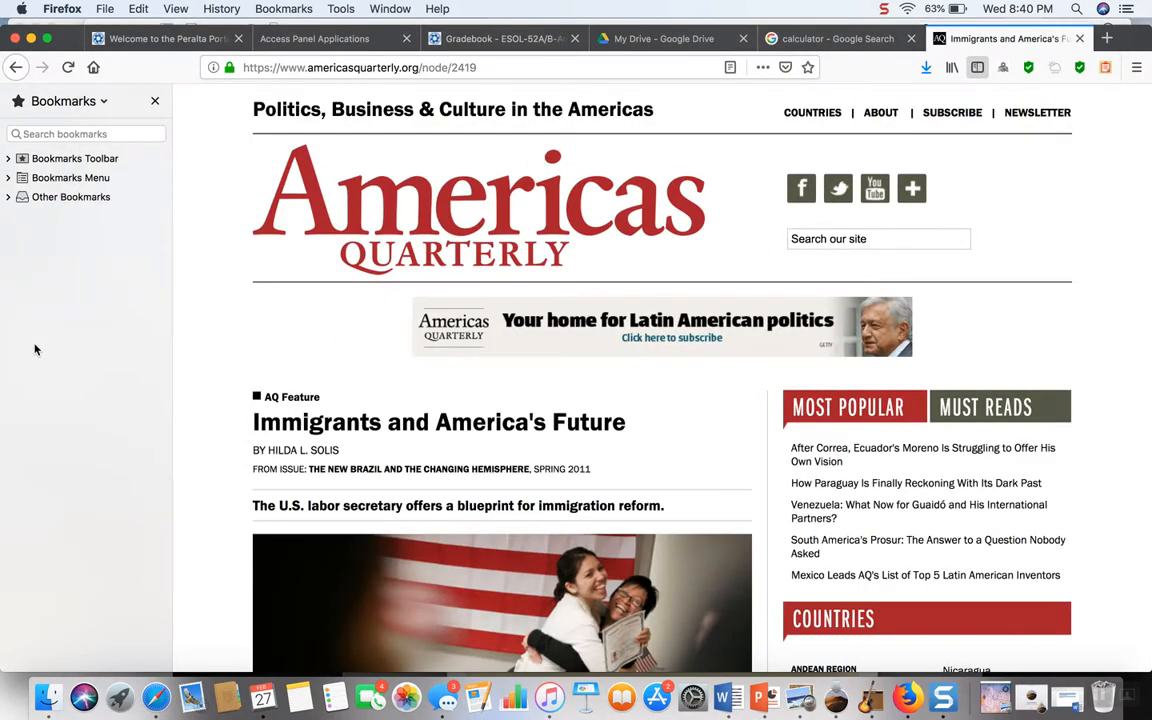
mouse_move(622, 387)
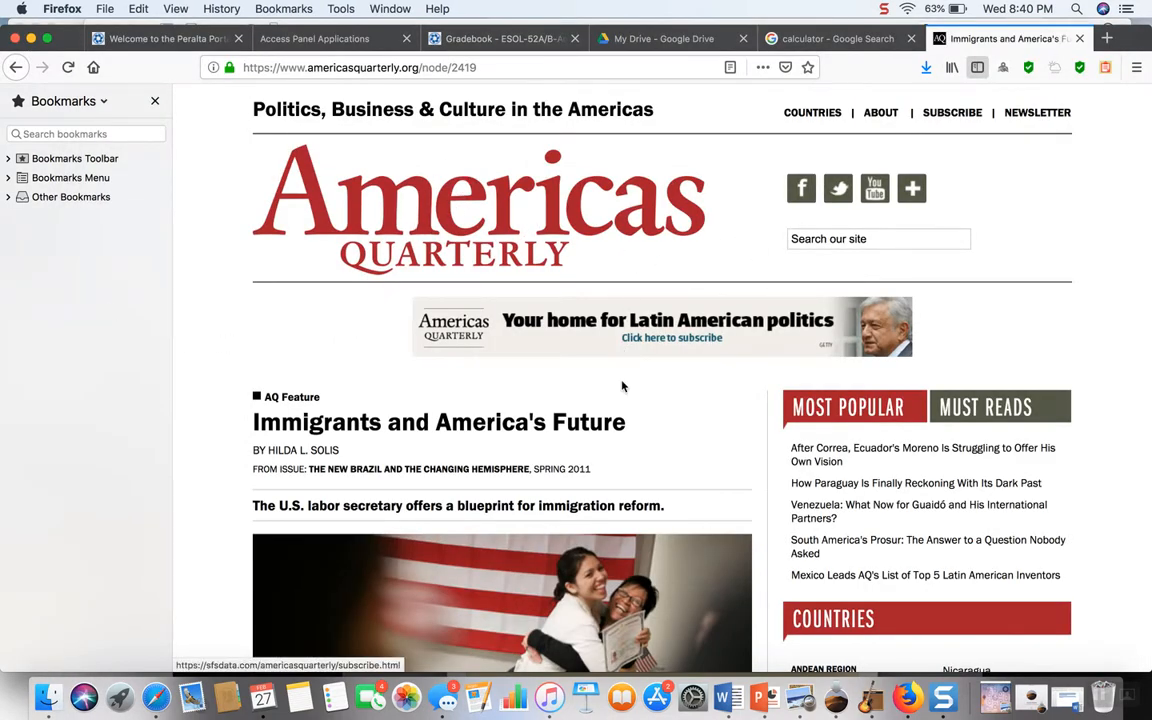
mouse_move(728, 697)
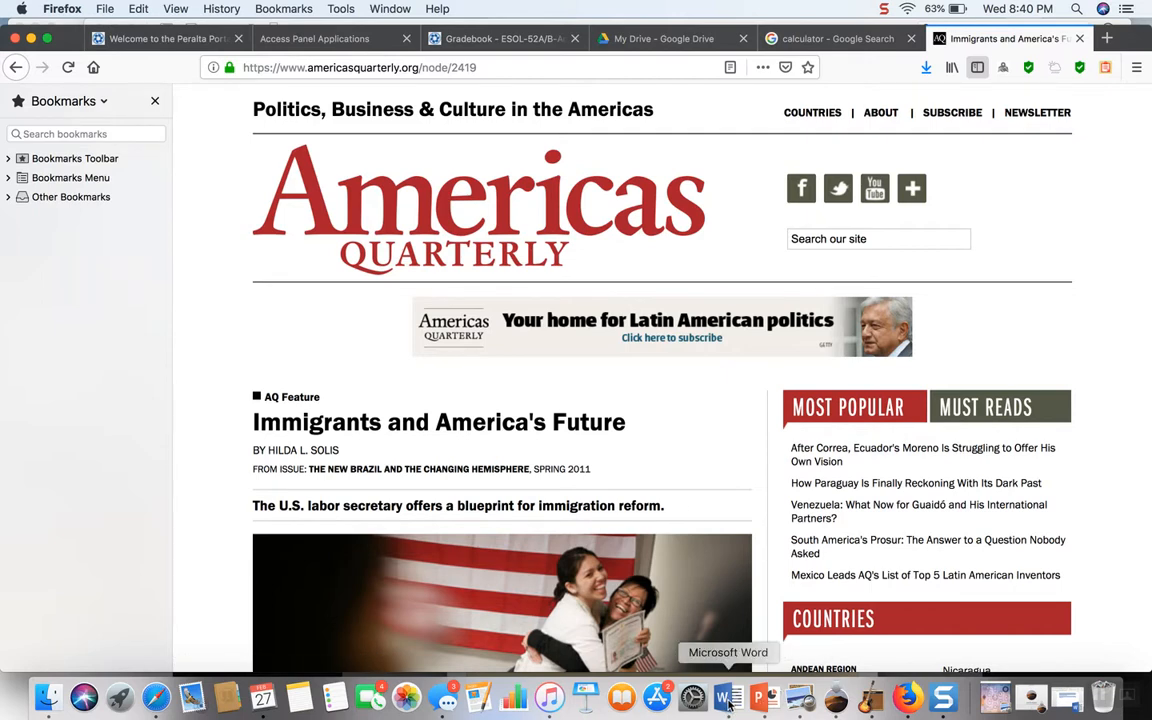
left_click(727, 697)
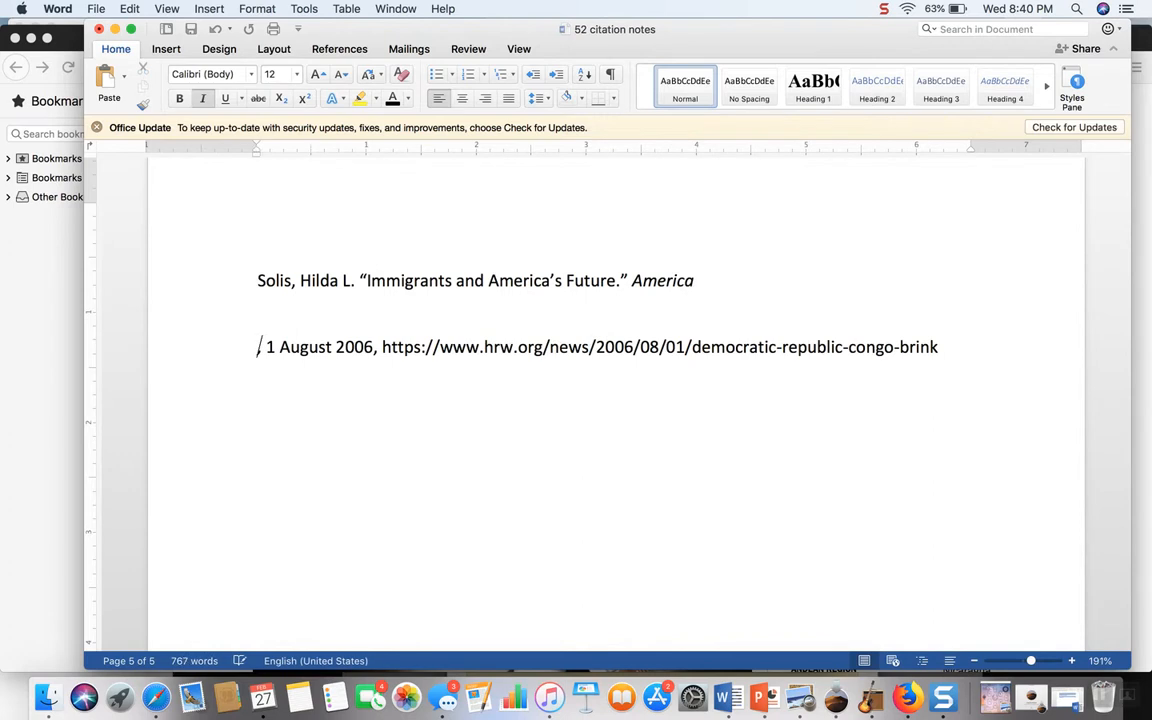
key("delete")
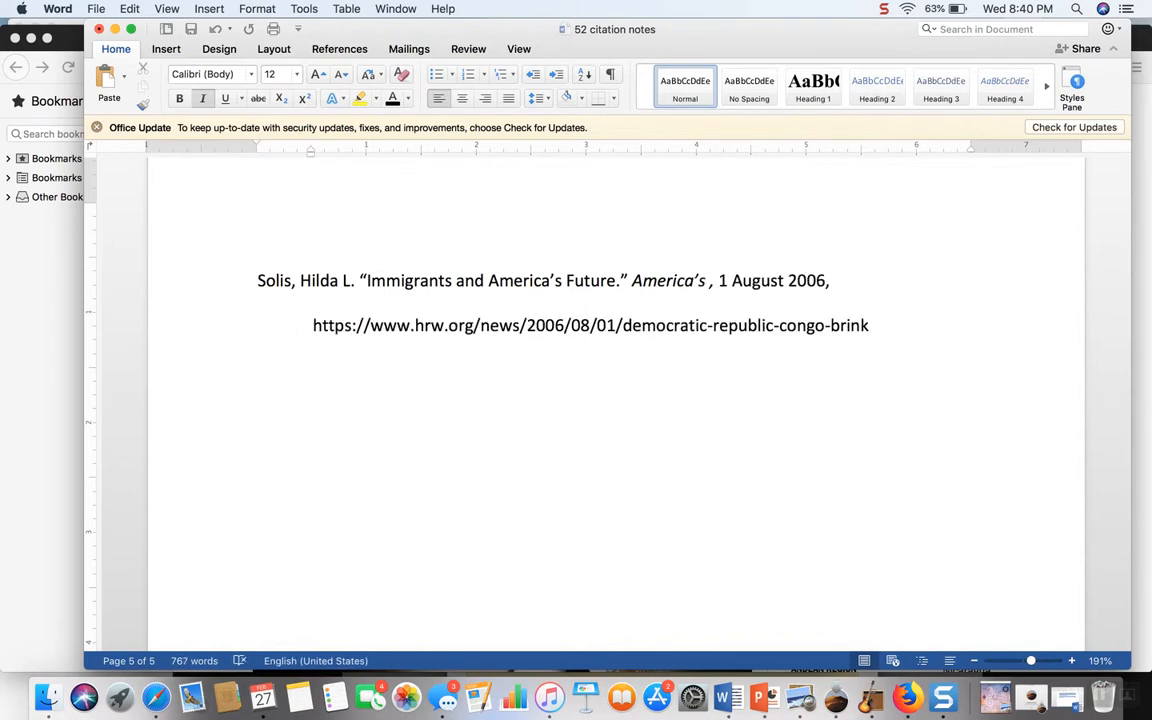
type("Quar")
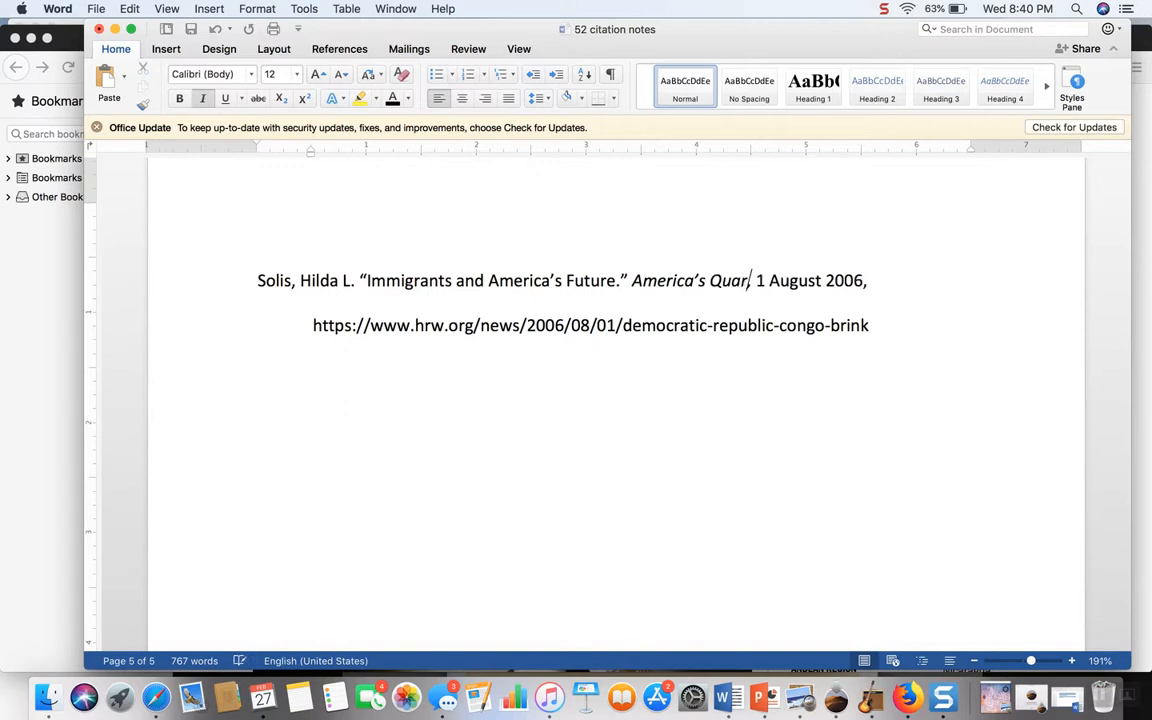
type("terly")
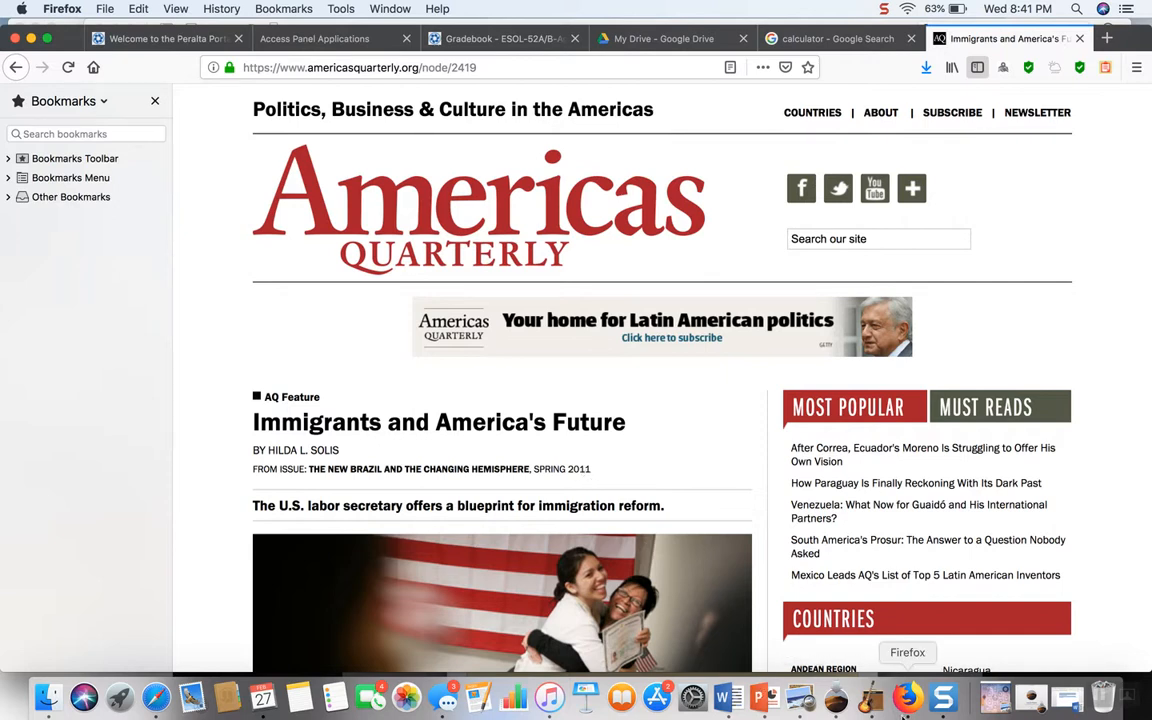
Step: Replace the date '1 August 2006' with 'Spring 2011' in the citation
left_click(726, 697)
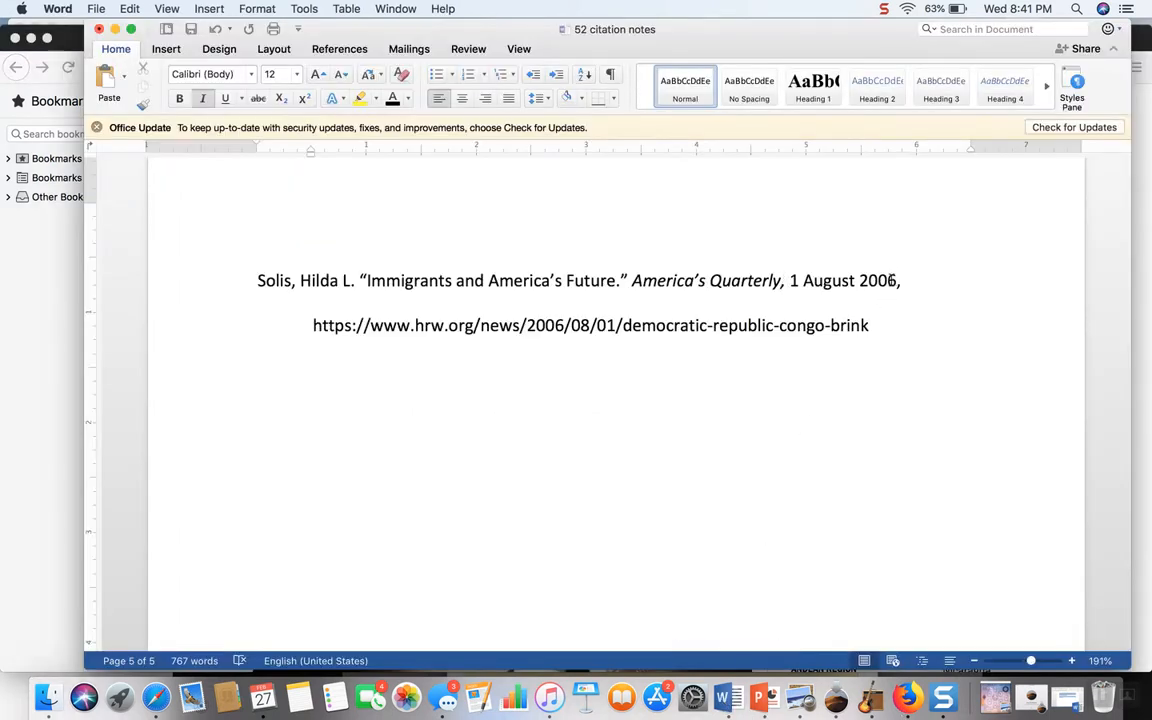
left_click_drag(789, 280, 898, 280)
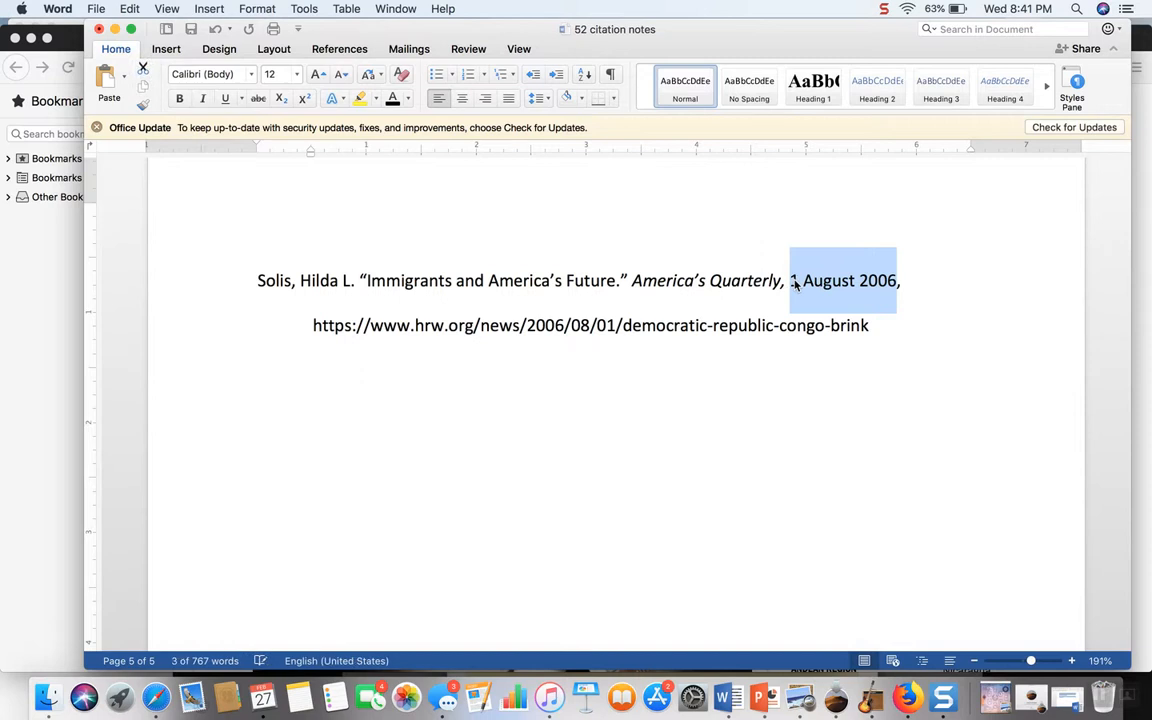
type("Spring")
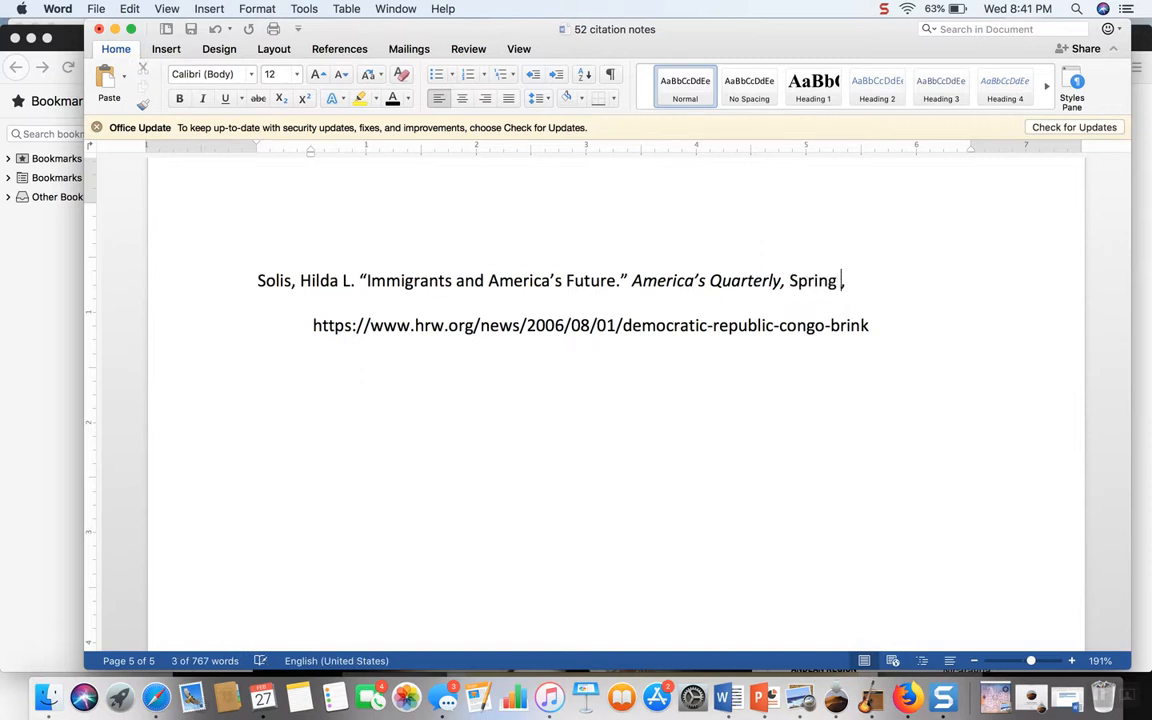
type("20")
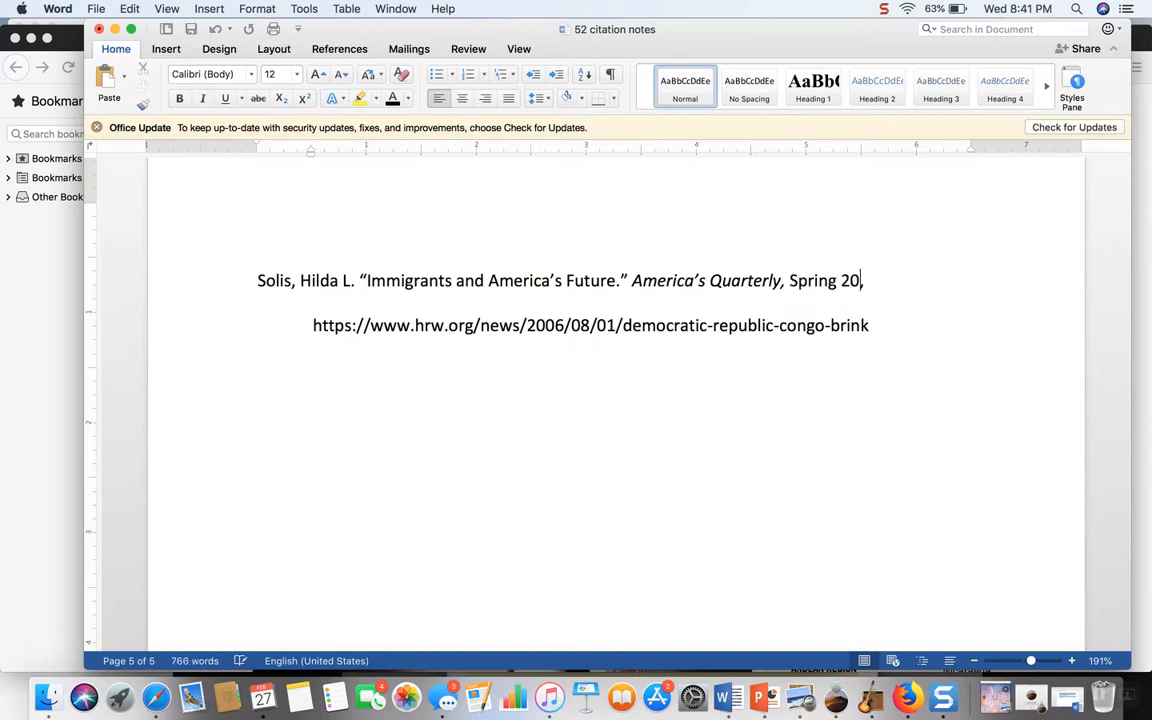
type("11")
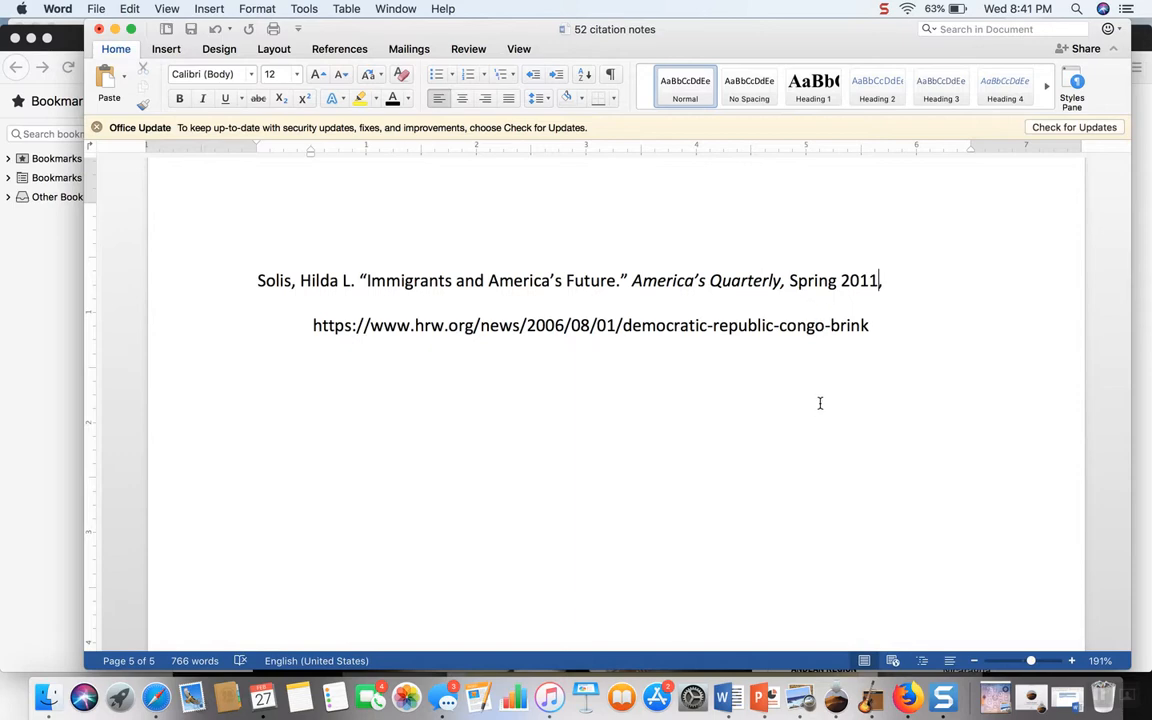
mouse_move(37, 346)
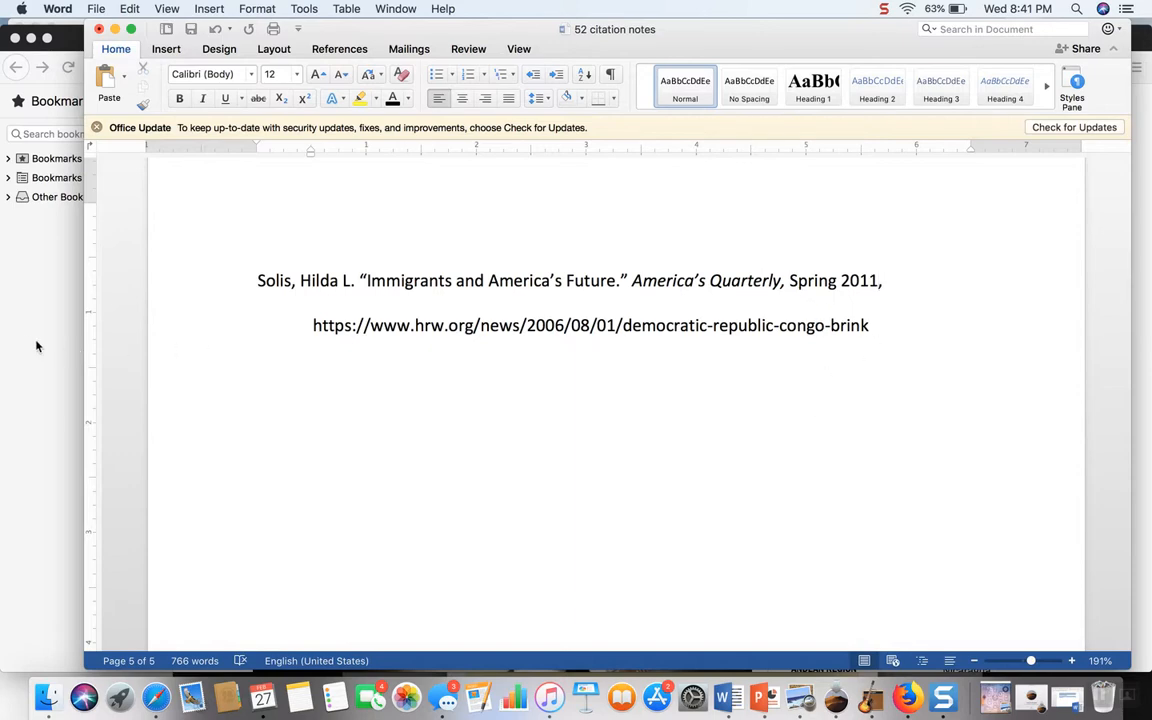
left_click(903, 697)
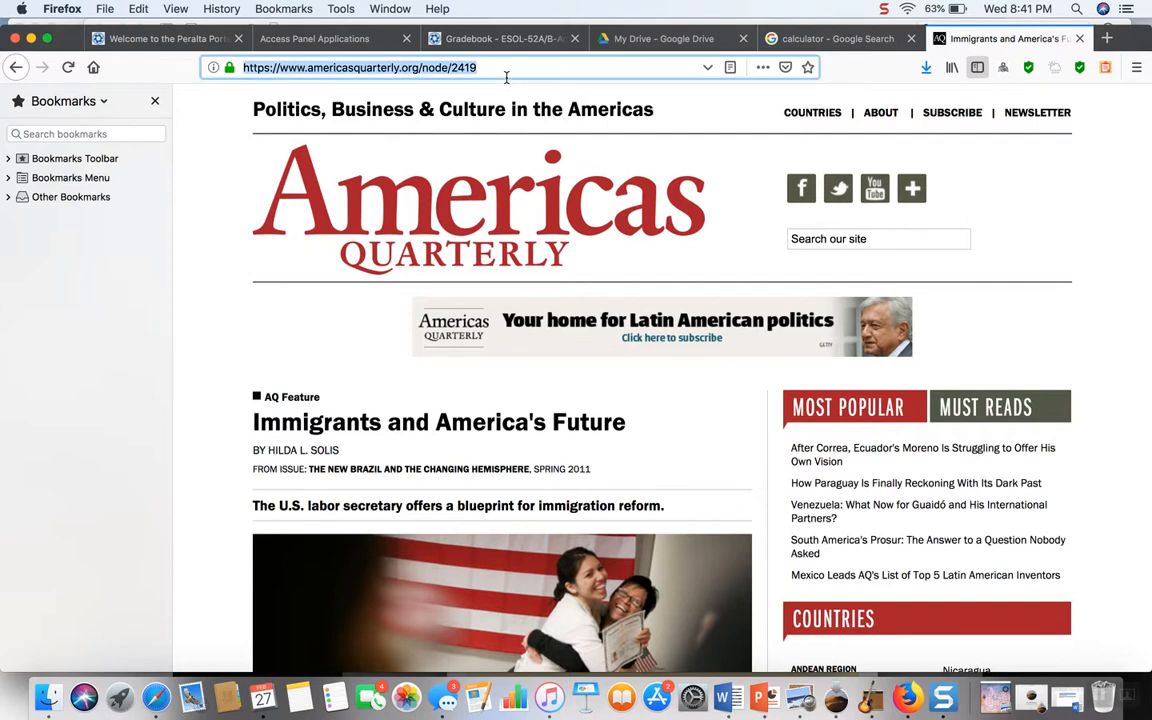
mouse_move(548, 463)
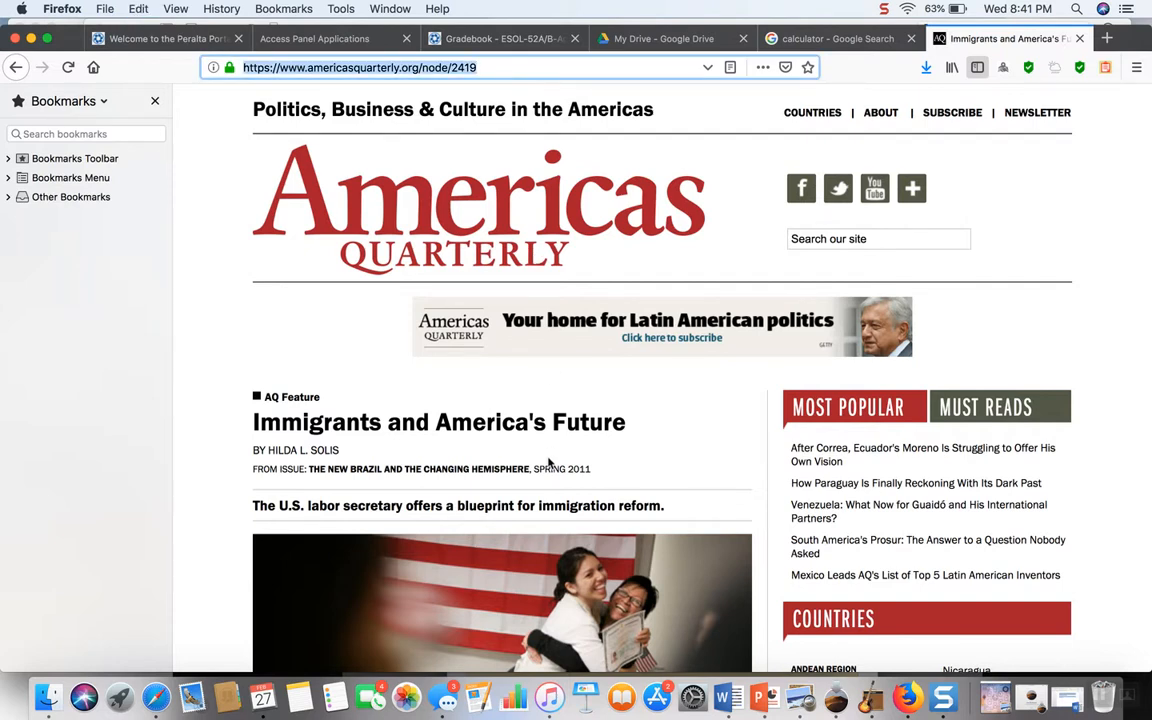
mouse_move(728, 697)
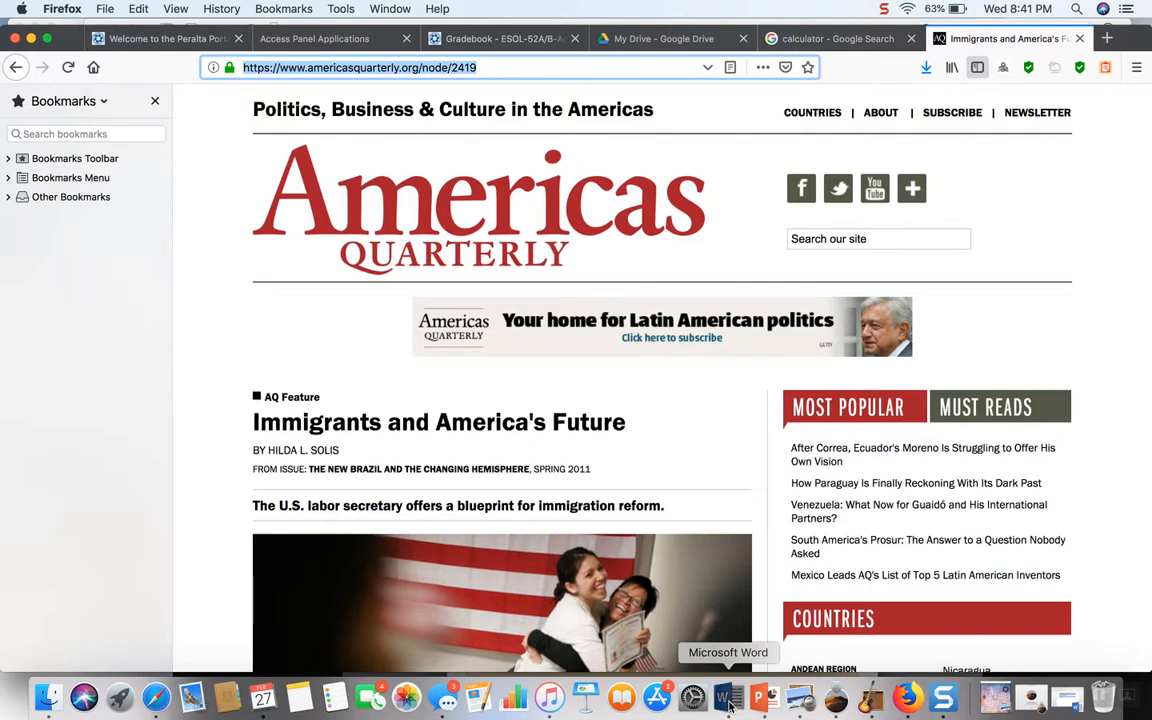
left_click(727, 697)
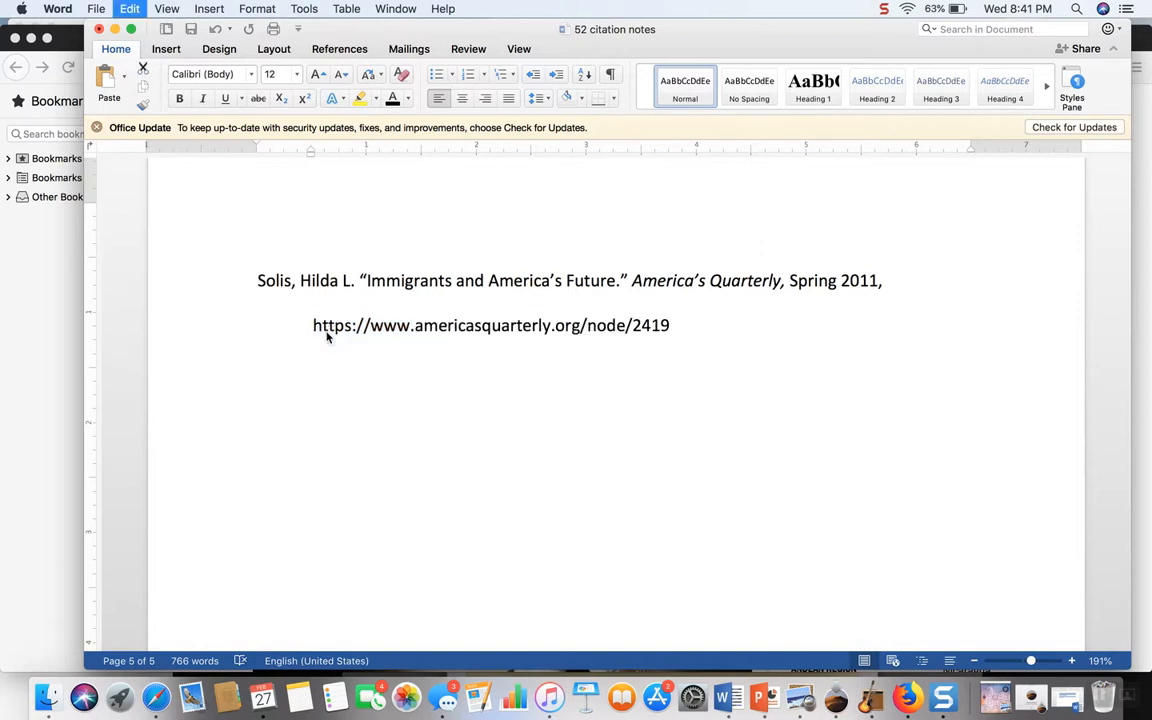
Step: Add a new line below the entry starting with '('
left_click(670, 325)
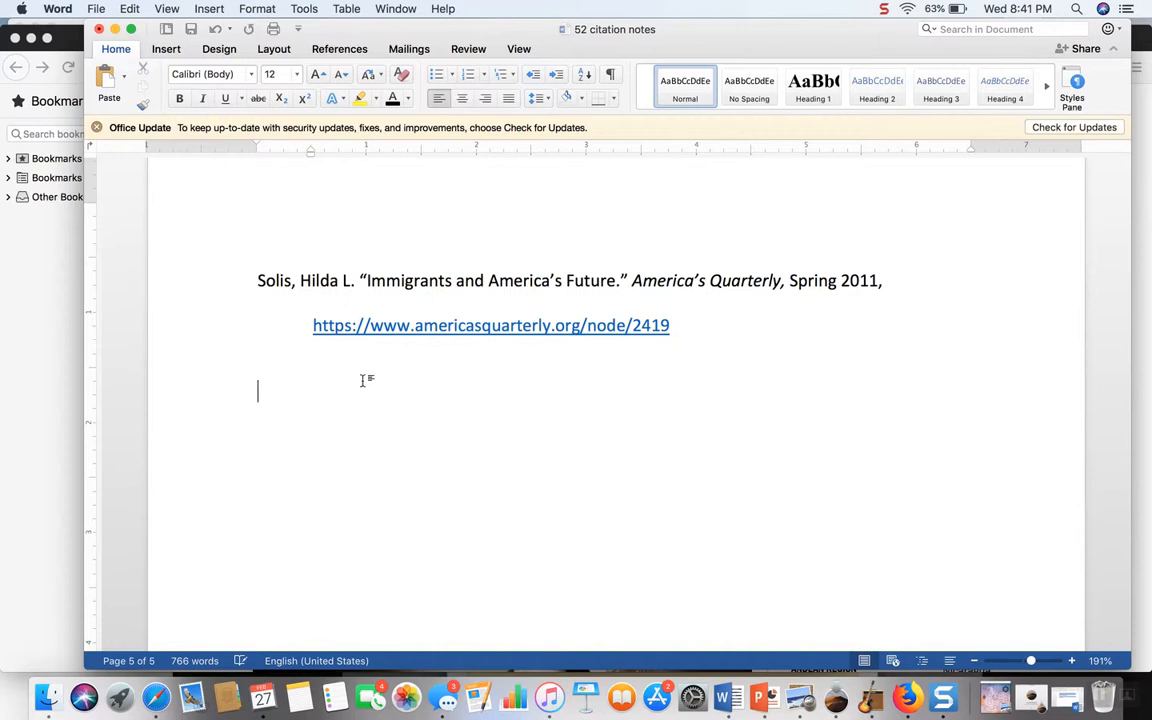
type("(")
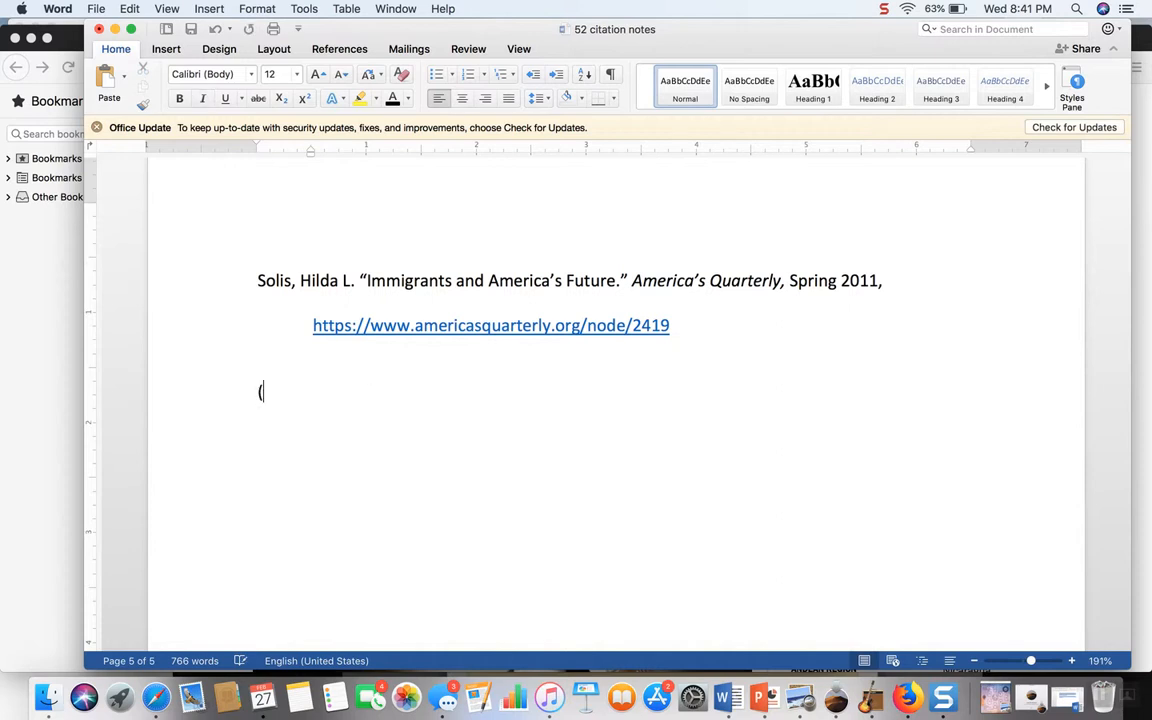